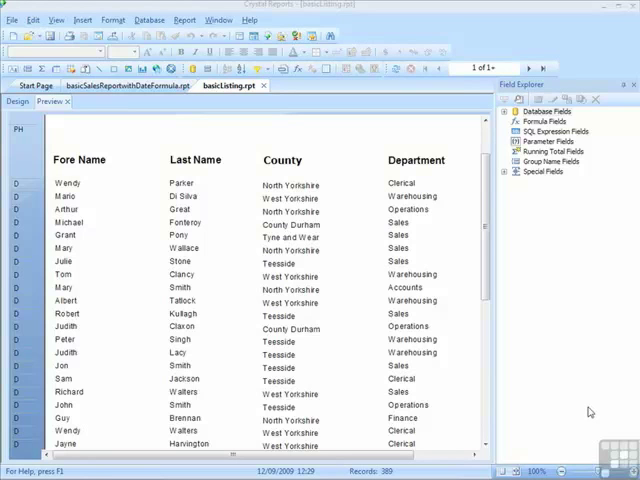
mouse_move(584, 398)
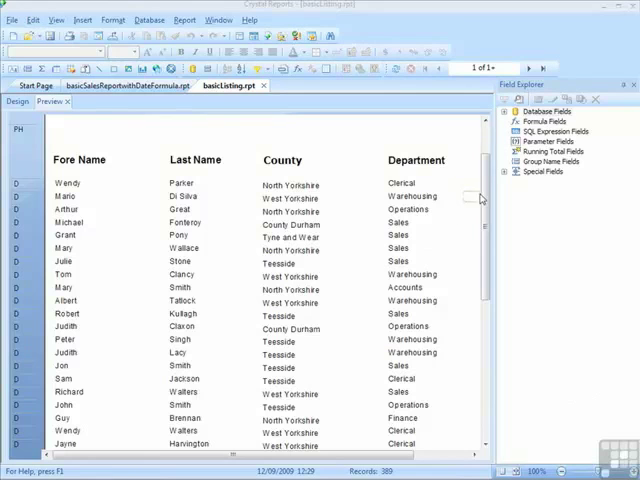
Step: Create a new formula field named 'Age' from Formula Fields in Field Explorer
scroll(up, 3)
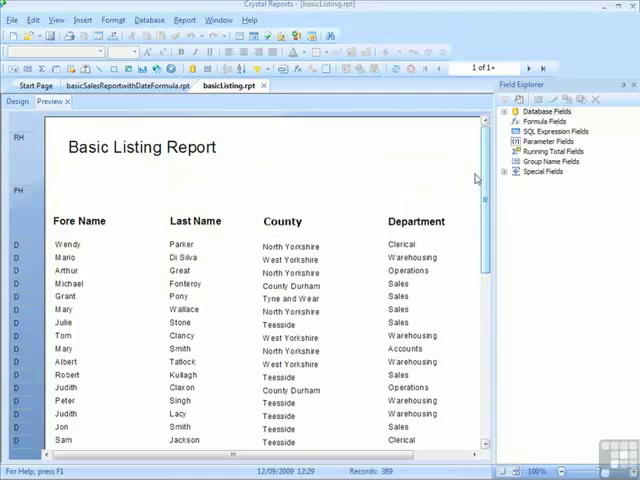
click(556, 132)
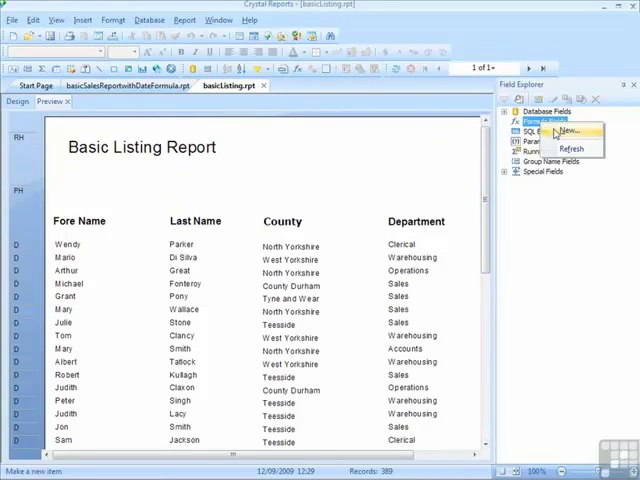
click(566, 130)
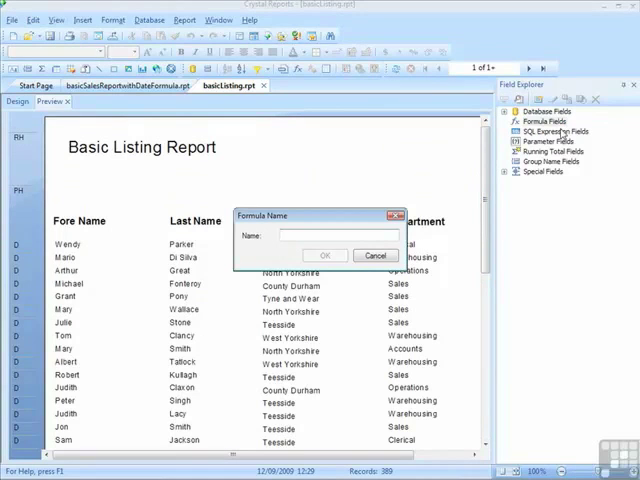
text(Age)
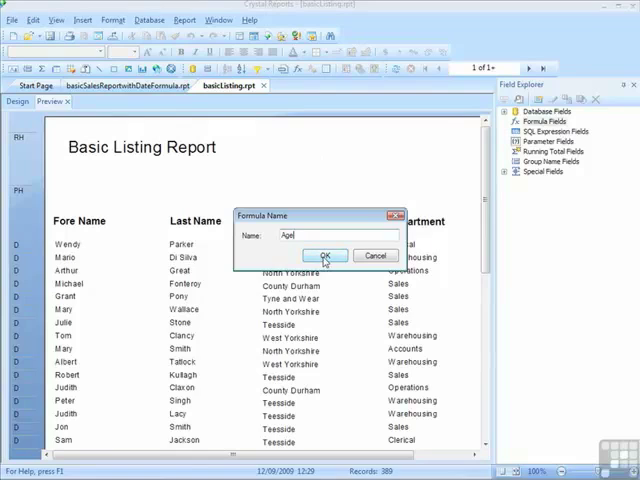
click(322, 256)
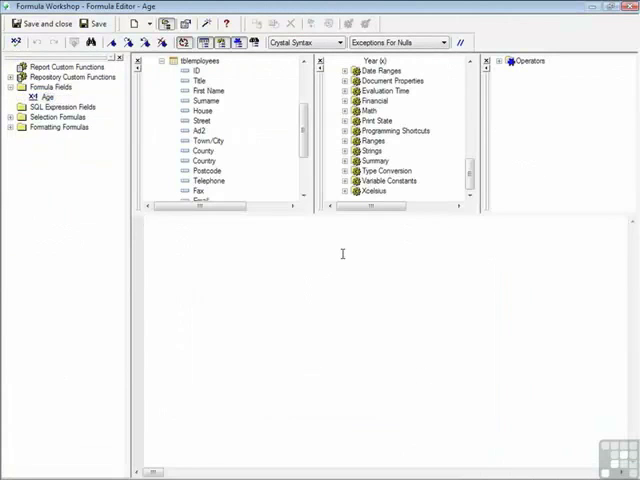
mouse_move(220, 232)
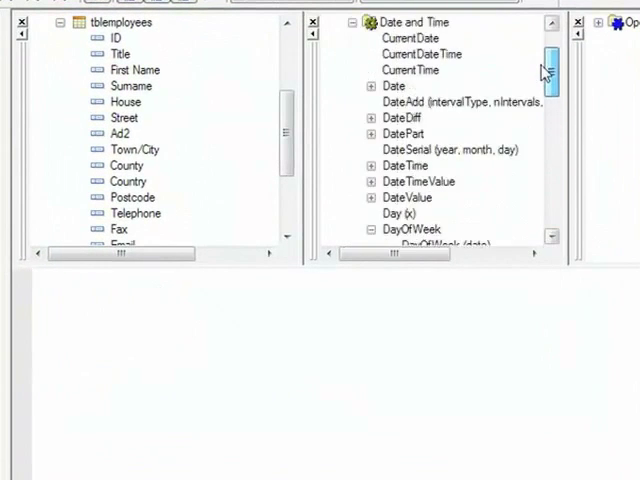
Step: Build the expression CurrentDate - {tblemployees.Dob} from the Date and Time functions and employee fields
scroll(up, 3)
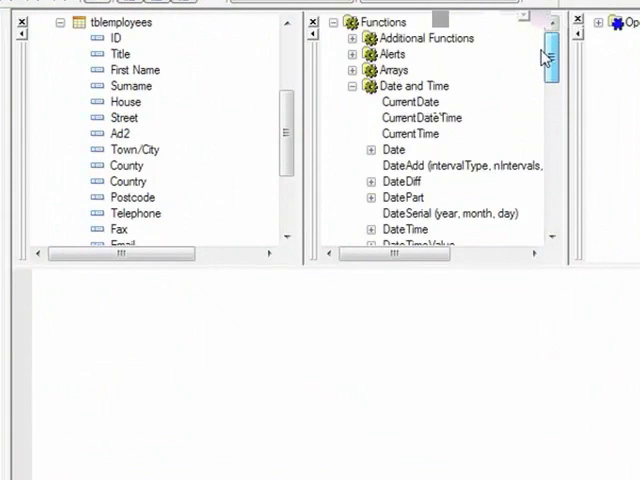
click(410, 100)
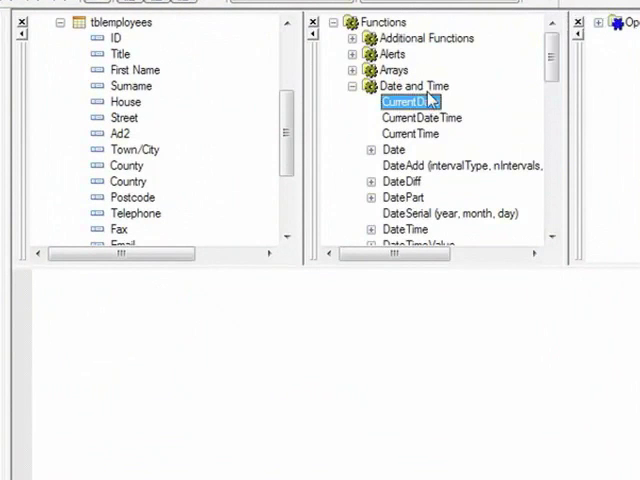
double_click(410, 102)
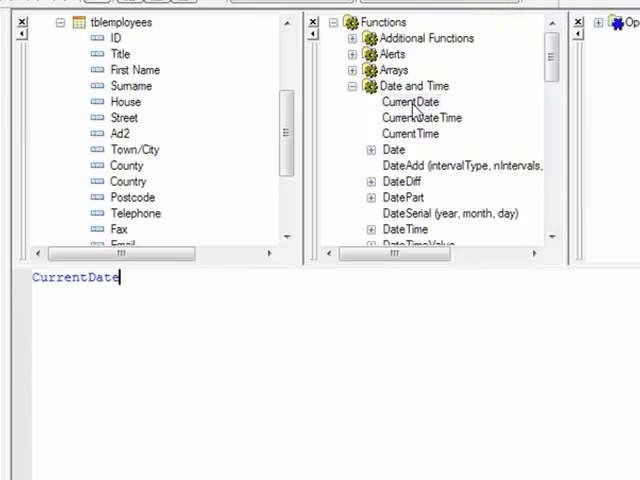
text(-)
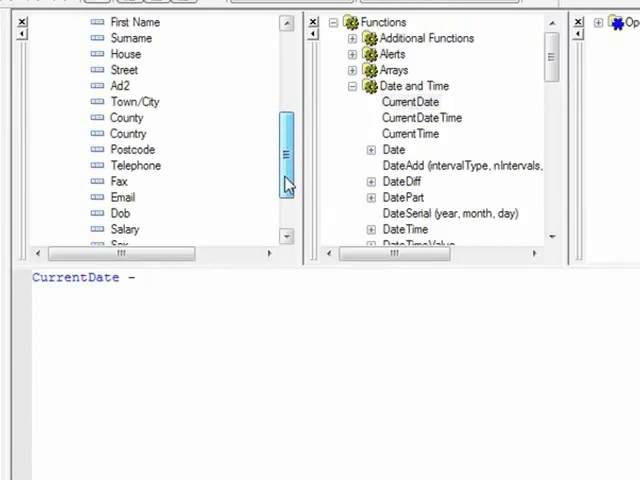
double_click(122, 212)
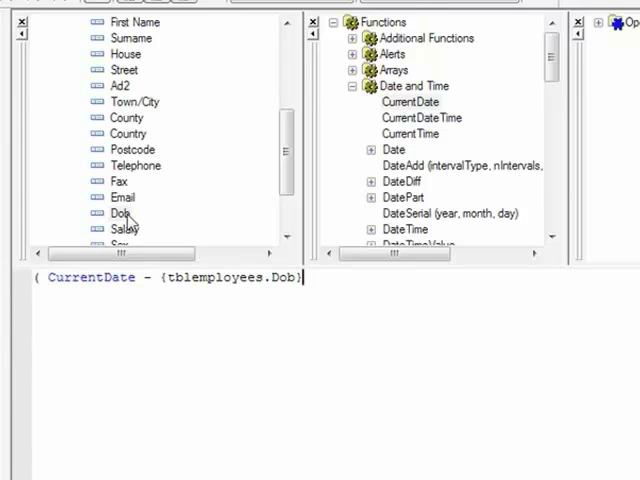
Step: Close the bracket after Dob and divide the date difference by 365.25
text())
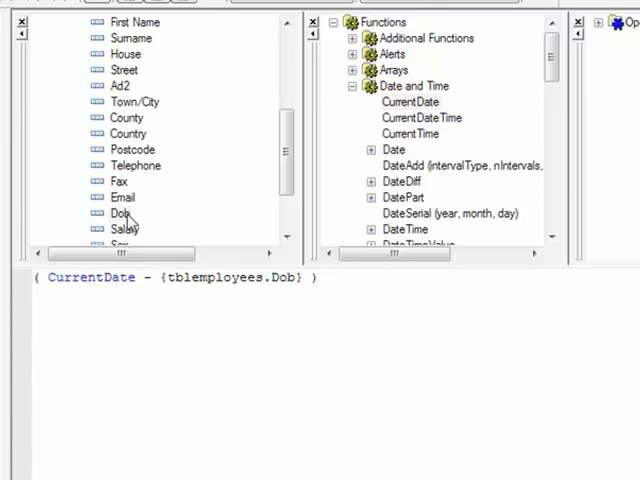
text(/)
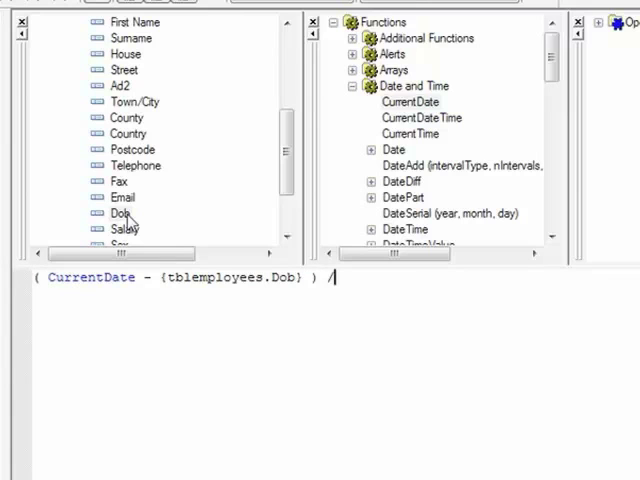
text(365.25)
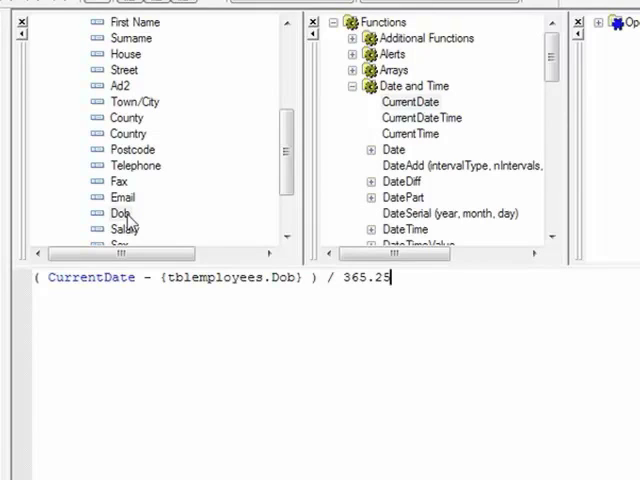
mouse_move(390, 276)
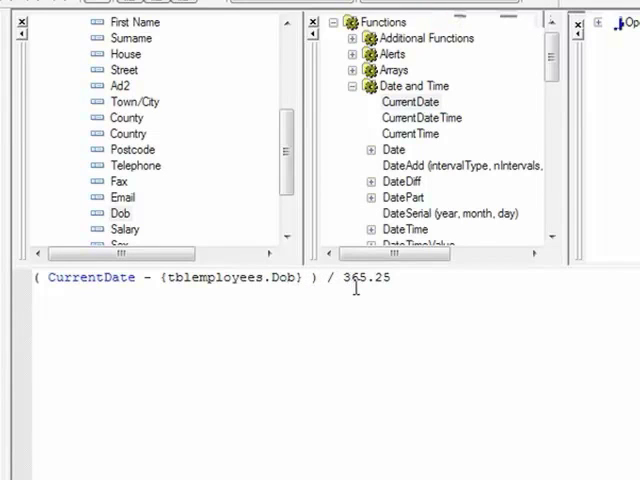
mouse_move(356, 318)
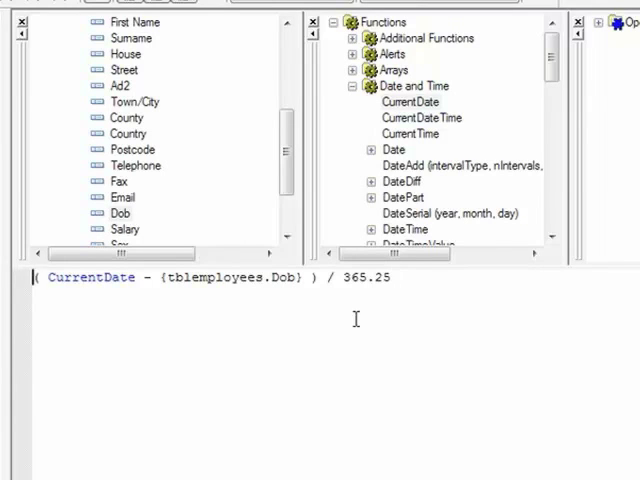
Step: Wrap the formula as INT( ( CurrentDate - {tblemployees.Dob} ) / 365.25 )
text(IN)
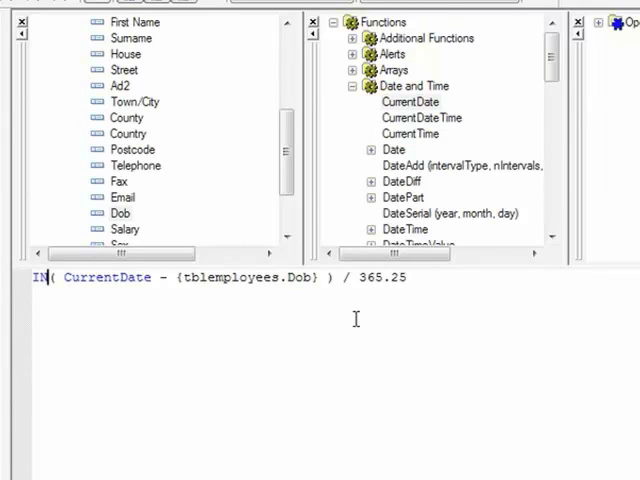
text(T()
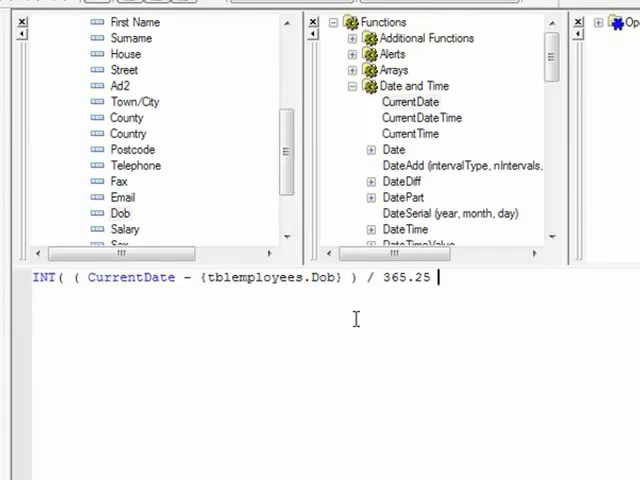
text())
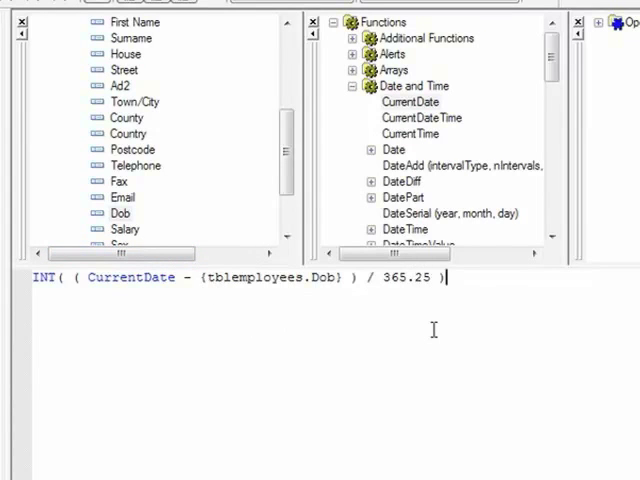
mouse_move(322, 310)
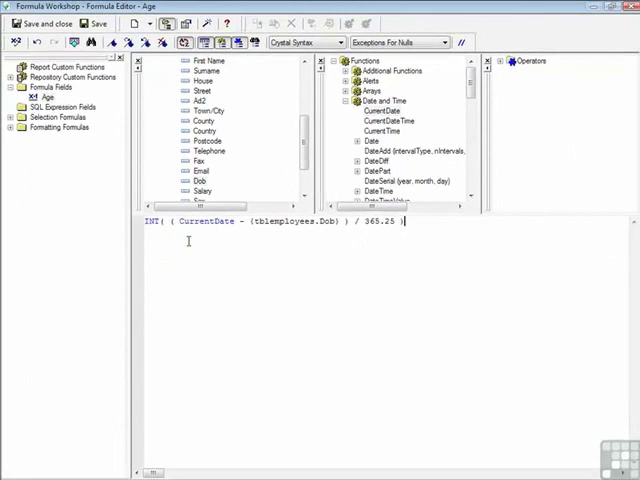
Step: Run the error check, accept 'No errors found', then save and close the Age formula
click(16, 40)
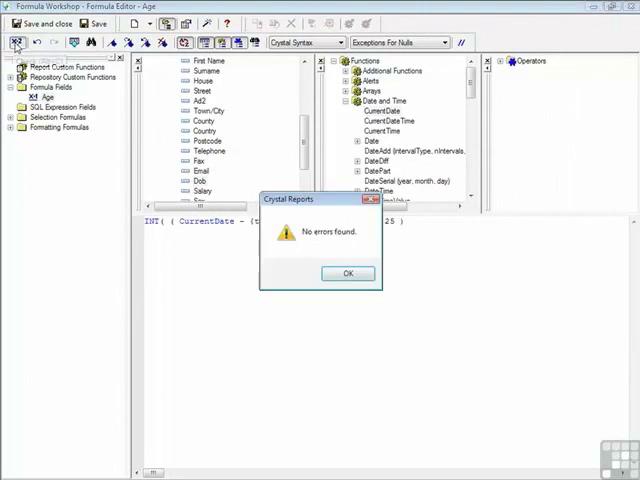
click(348, 272)
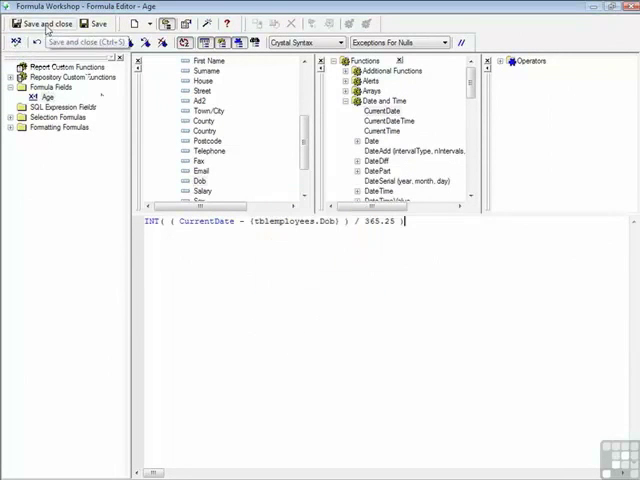
click(40, 24)
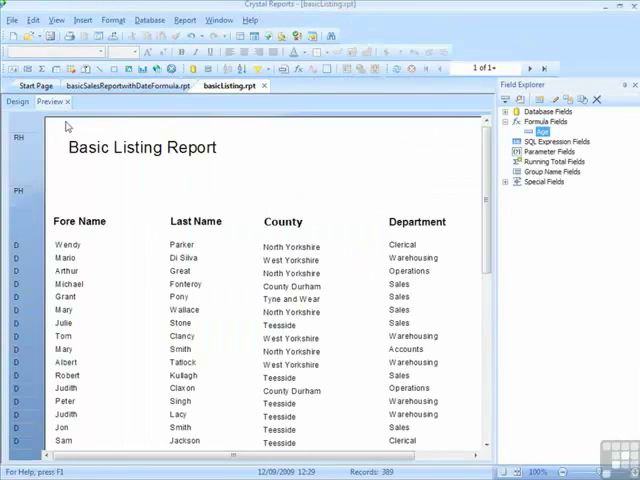
Step: In Design view place the Age field in Details between Surname and County
click(16, 100)
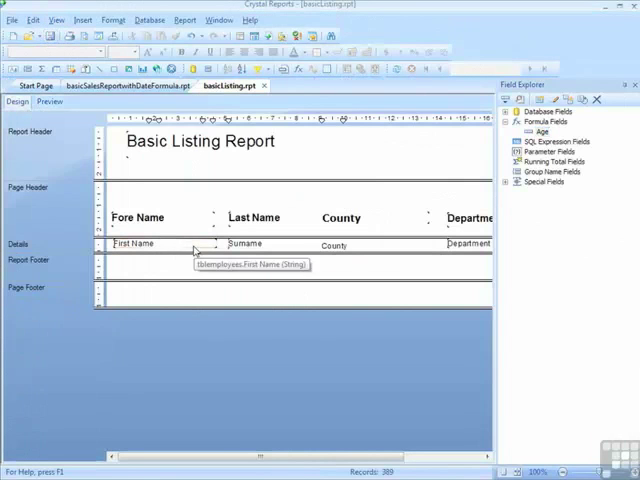
click(140, 216)
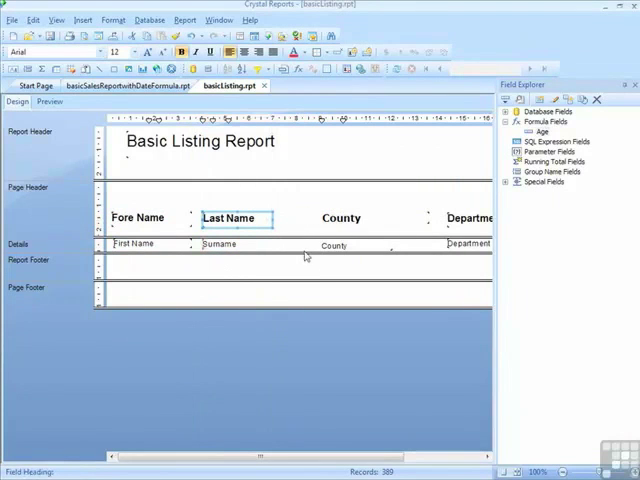
mouse_move(484, 152)
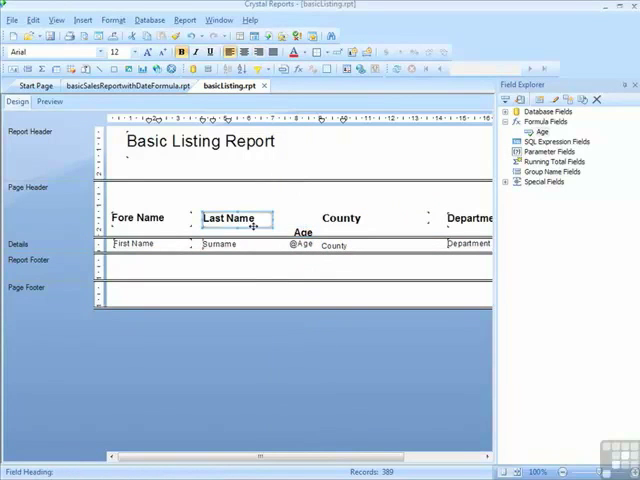
right_click(256, 228)
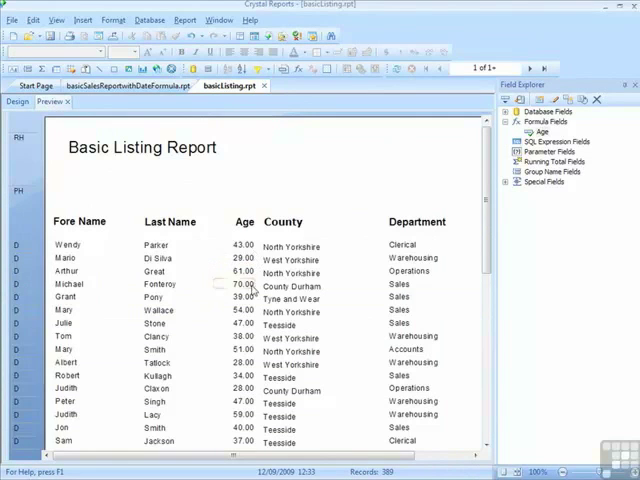
scroll(down, 3)
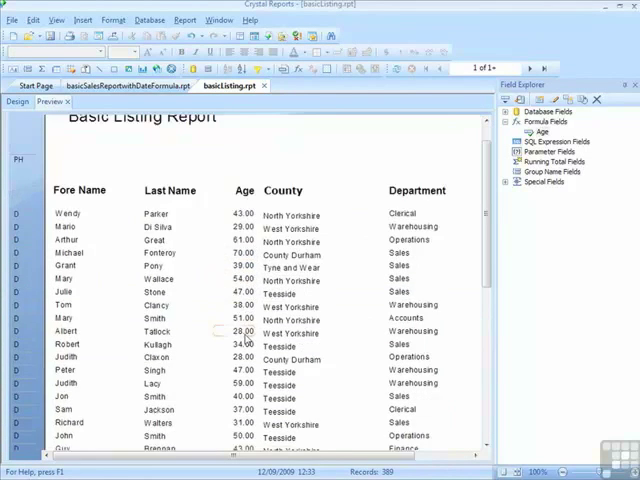
scroll(up, 3)
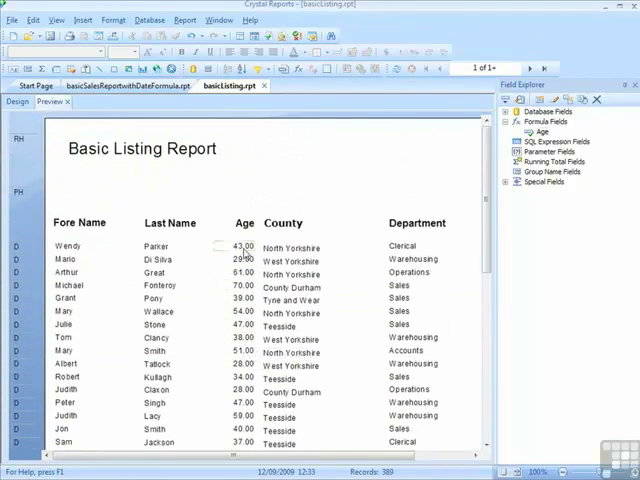
click(242, 246)
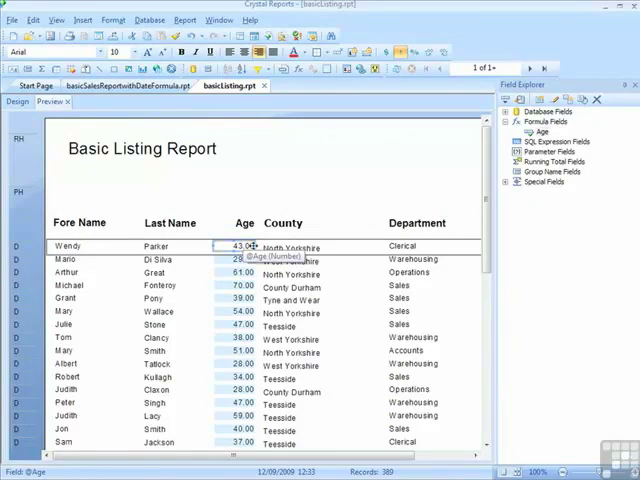
Step: Format the Age field with the -1,123 number style so ages show without decimals
right_click(238, 246)
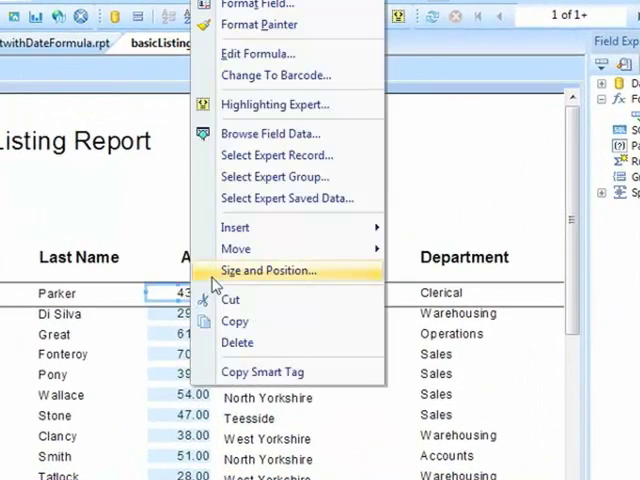
click(254, 4)
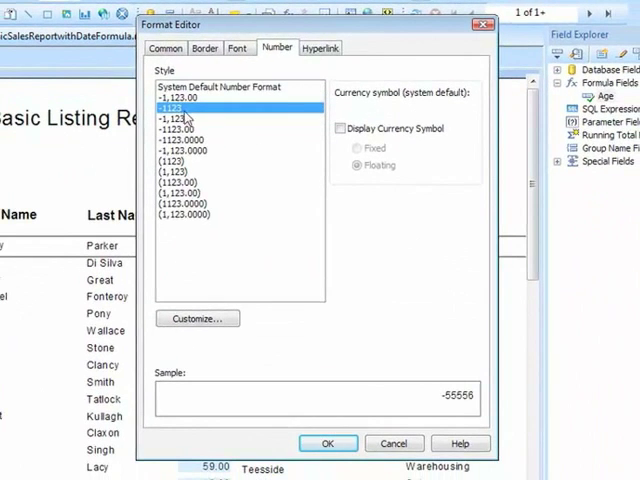
click(328, 444)
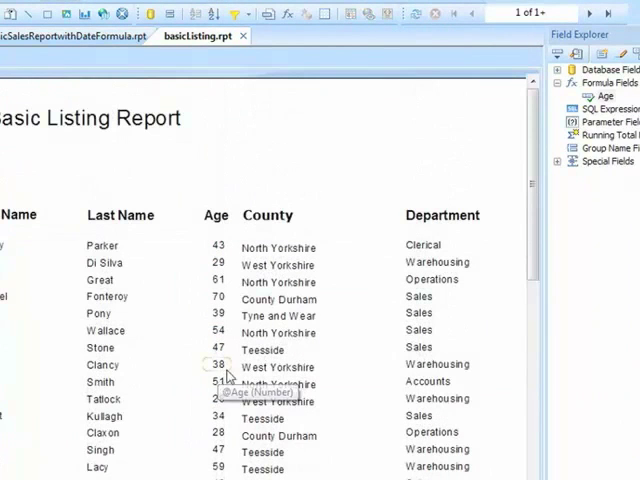
mouse_move(300, 432)
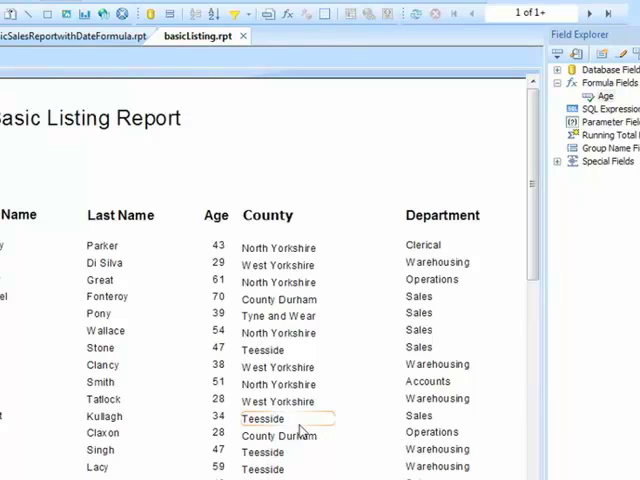
scroll(down, 3)
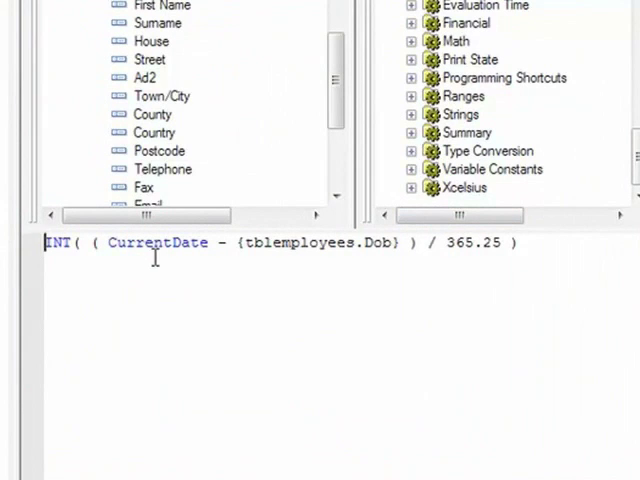
mouse_move(276, 258)
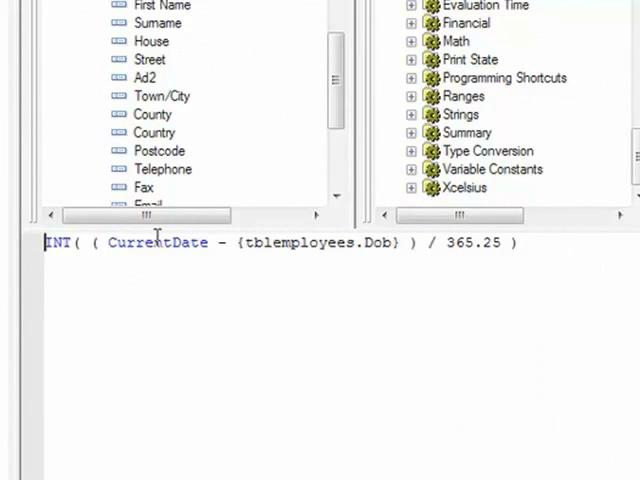
mouse_move(488, 268)
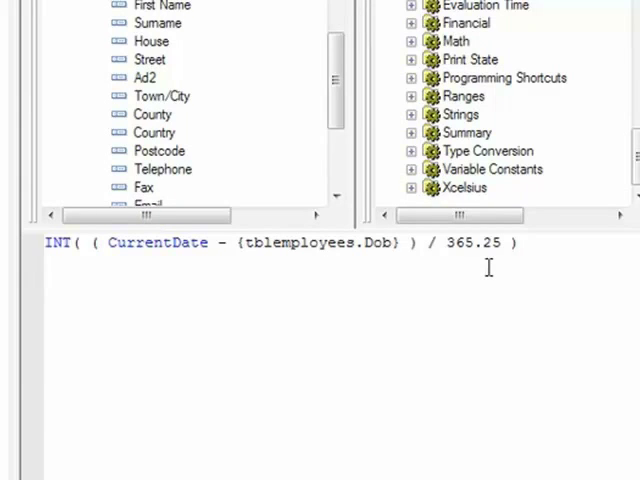
click(46, 242)
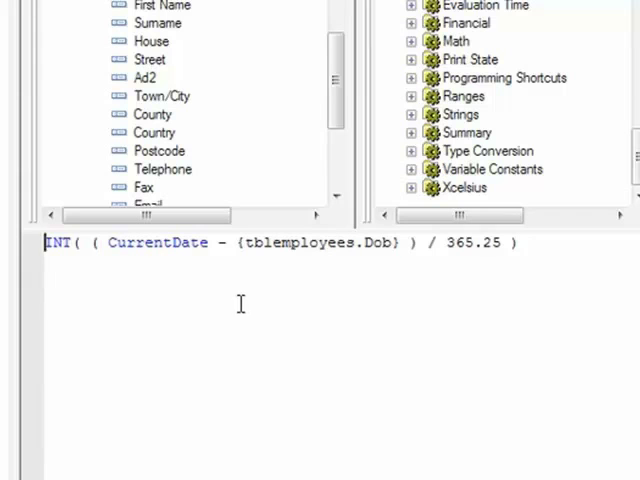
mouse_move(92, 300)
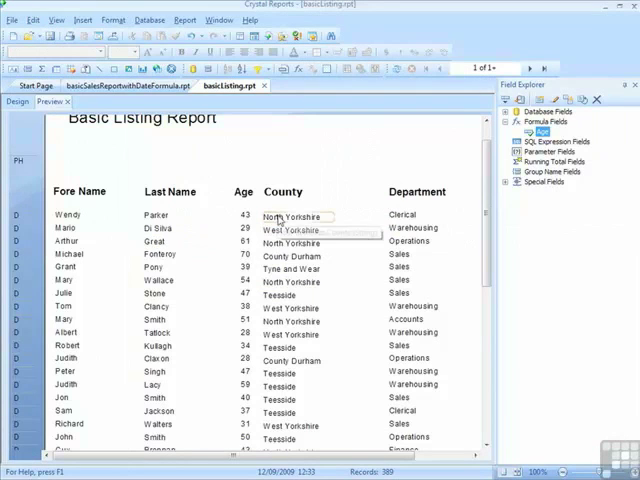
mouse_move(278, 216)
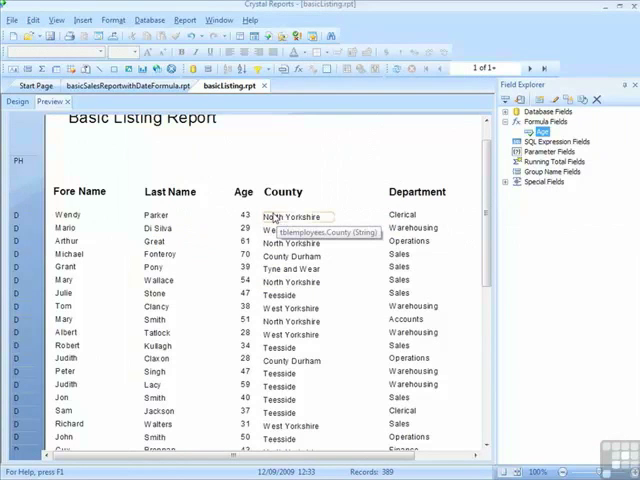